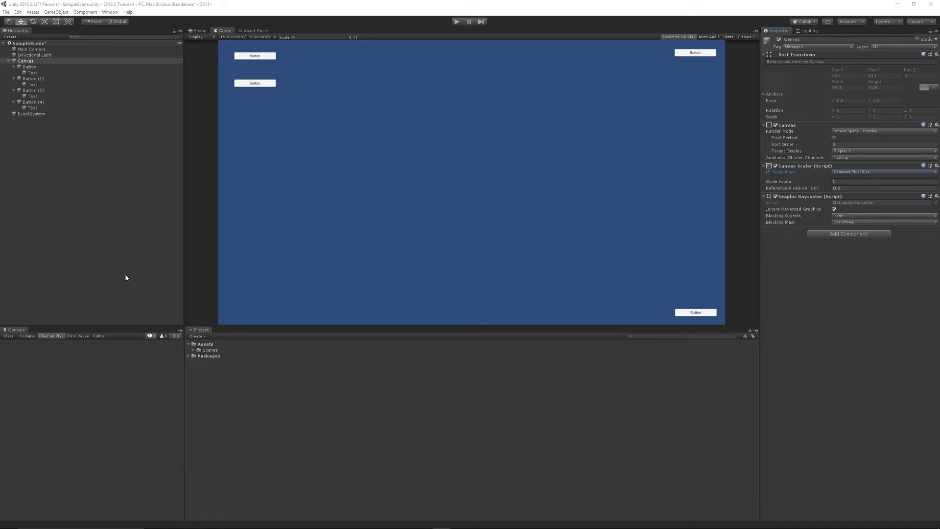
pyautogui.moveTo(357, 109)
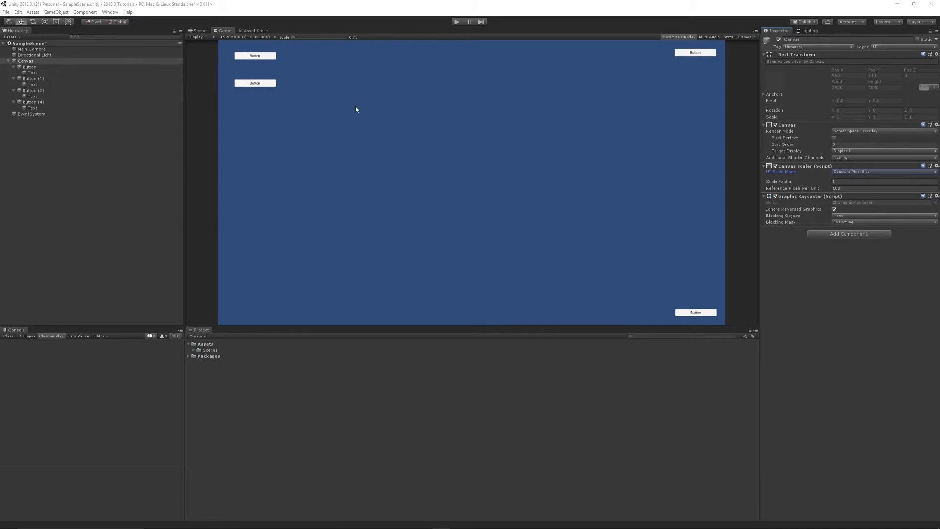
pyautogui.moveTo(279, 71)
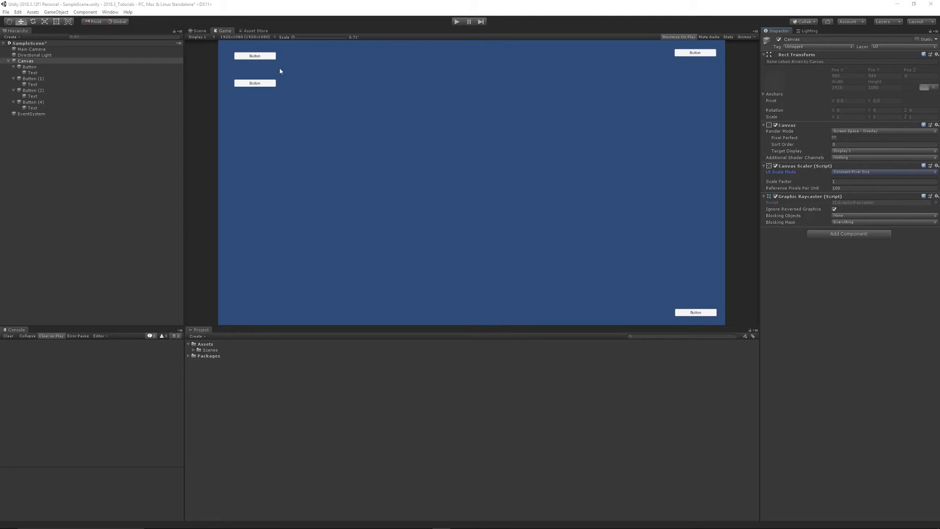
pyautogui.moveTo(368, 75)
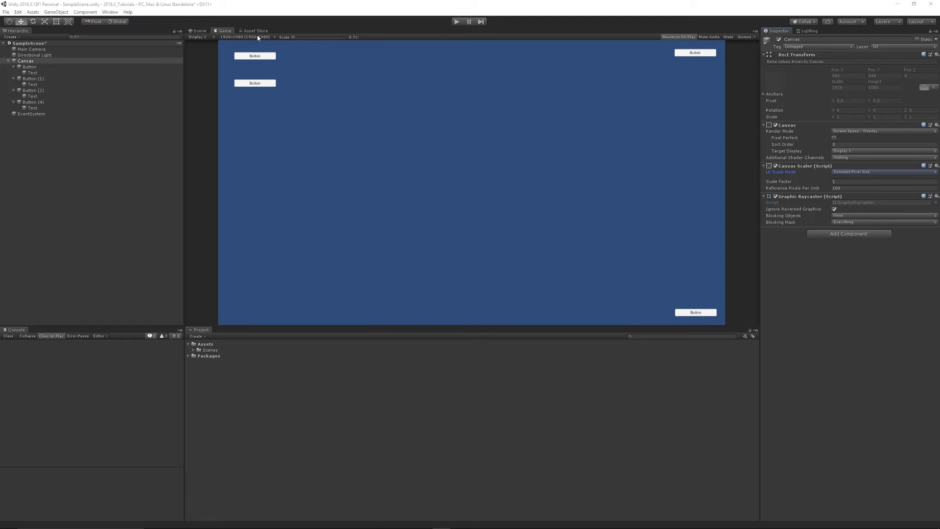
# Preview the Game view at 2560x1440 and then at 1024x768 standalone resolution
pyautogui.click(243, 36)
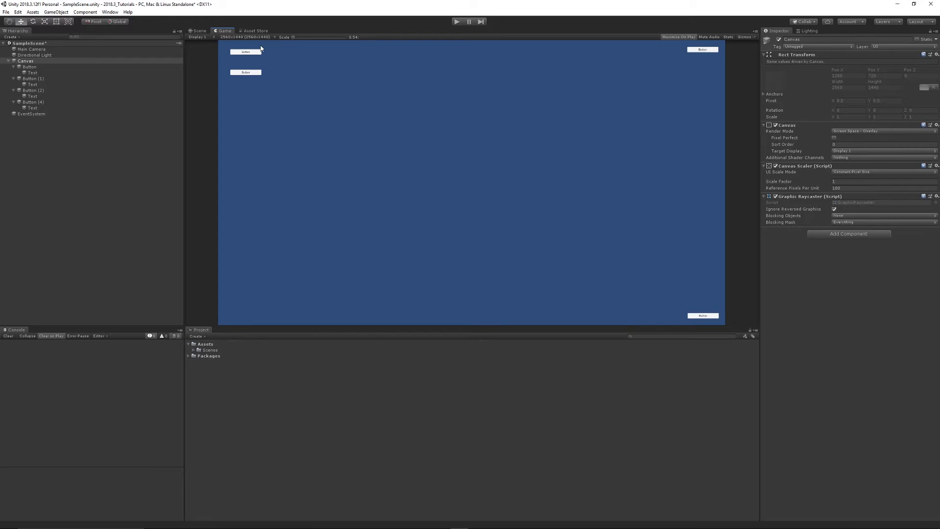
pyautogui.click(244, 37)
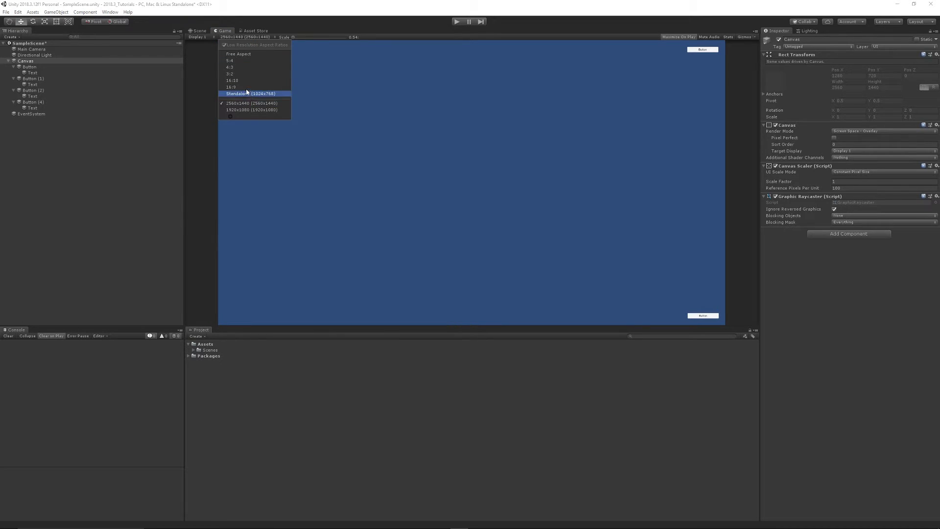
pyautogui.click(232, 73)
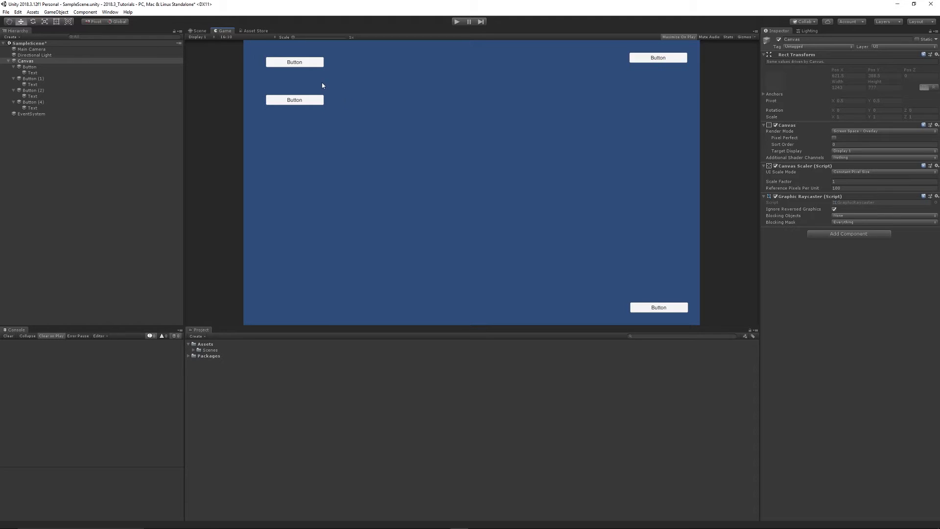
pyautogui.moveTo(491, 170)
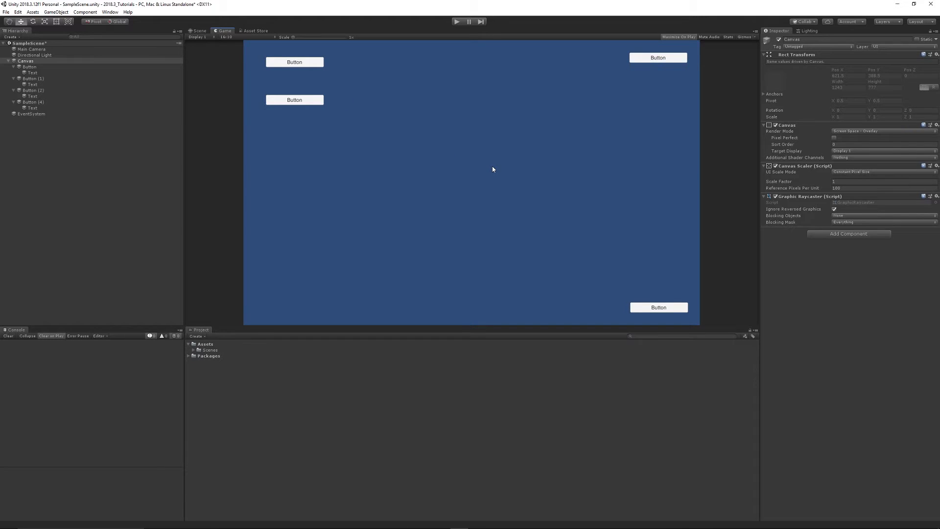
pyautogui.moveTo(293, 54)
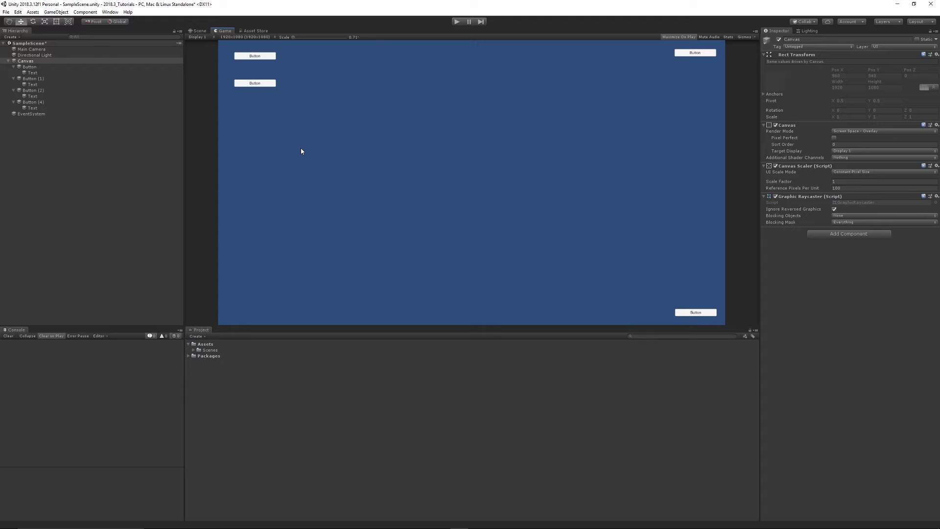
pyautogui.moveTo(115, 82)
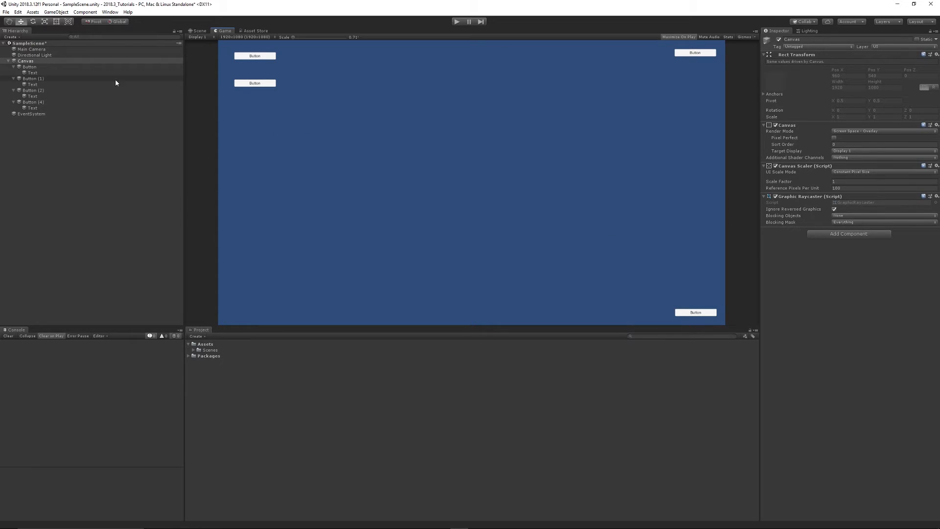
# Set the Canvas Scaler's UI Scale Mode to Scale With Screen Size with a 1920x1080 reference
pyautogui.click(26, 61)
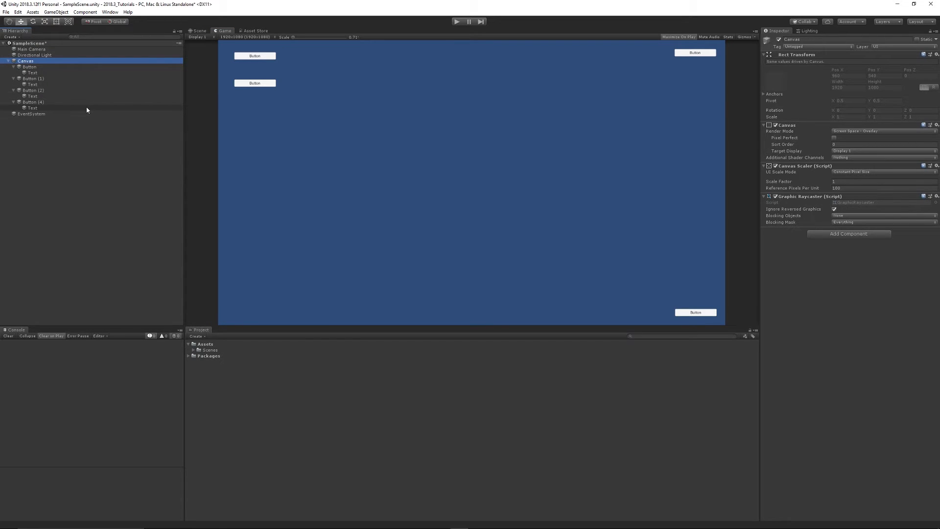
pyautogui.moveTo(796, 173)
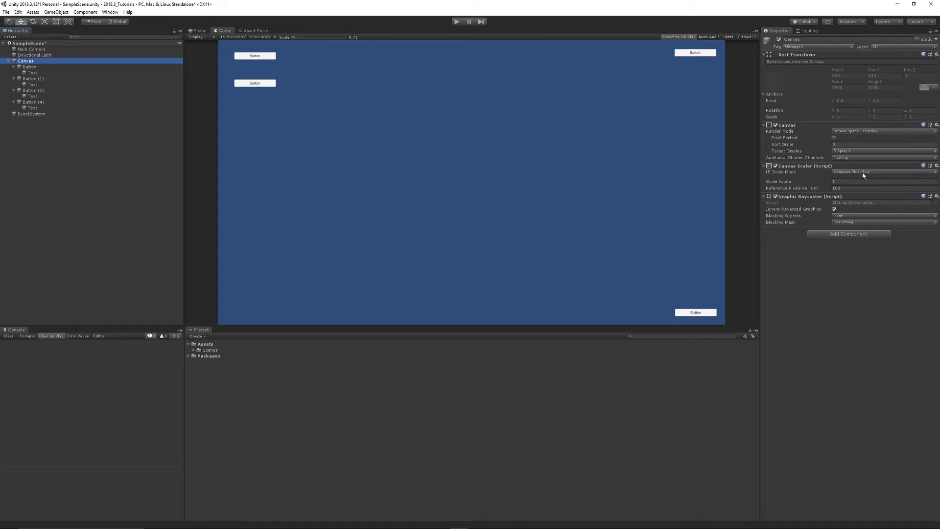
pyautogui.click(881, 172)
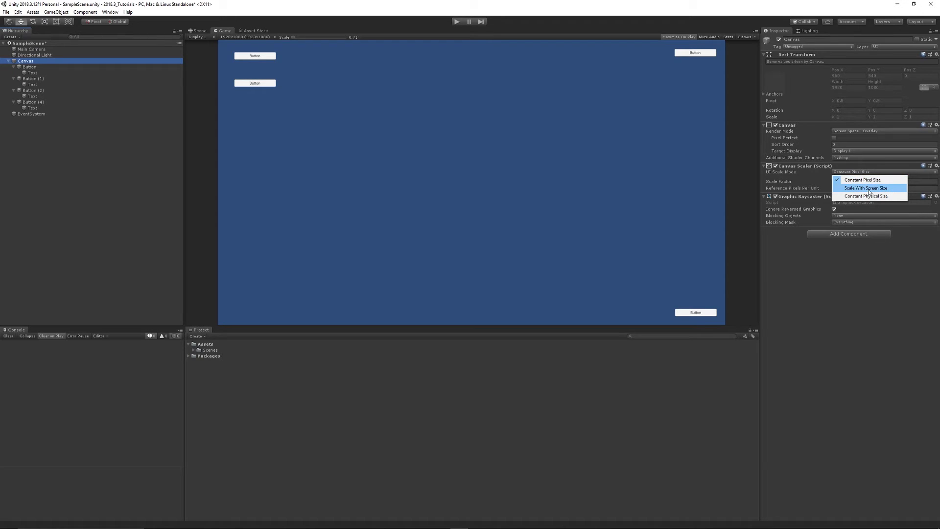
pyautogui.click(863, 188)
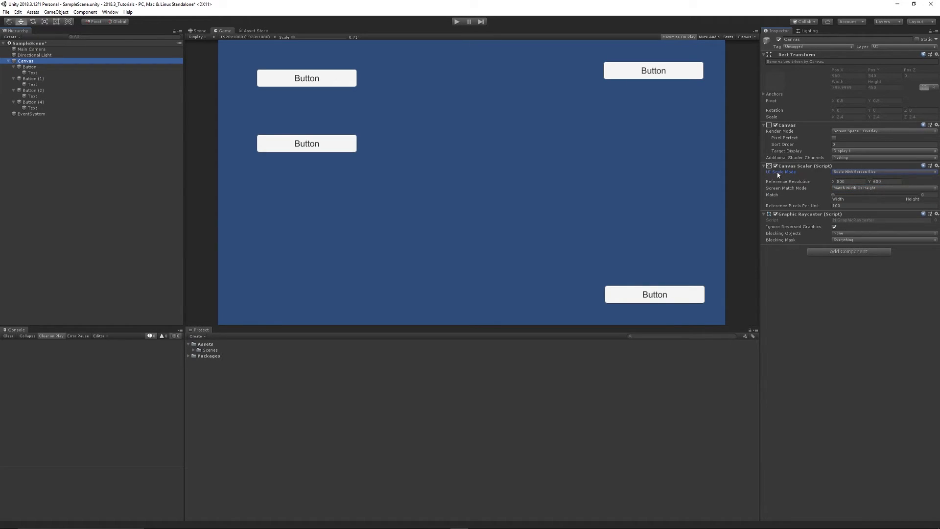
pyautogui.moveTo(810, 188)
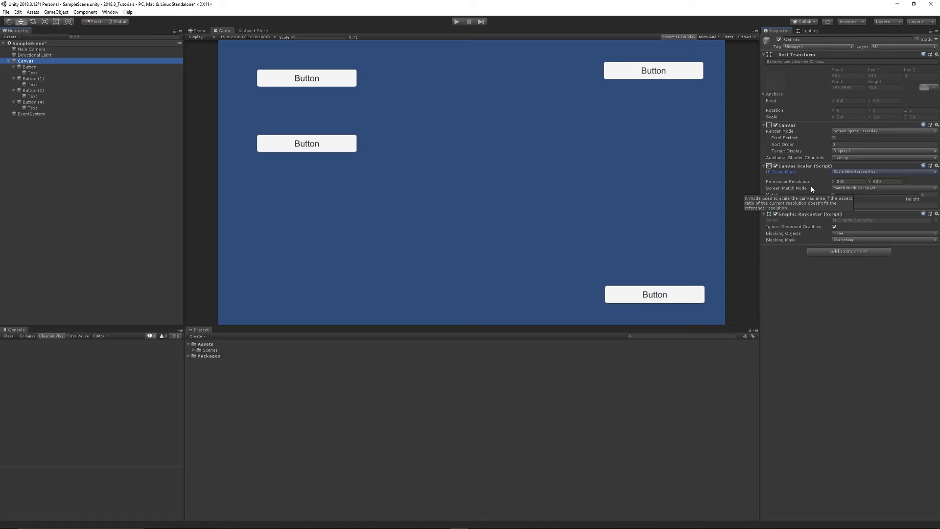
pyautogui.click(848, 181)
pyautogui.write('1920')
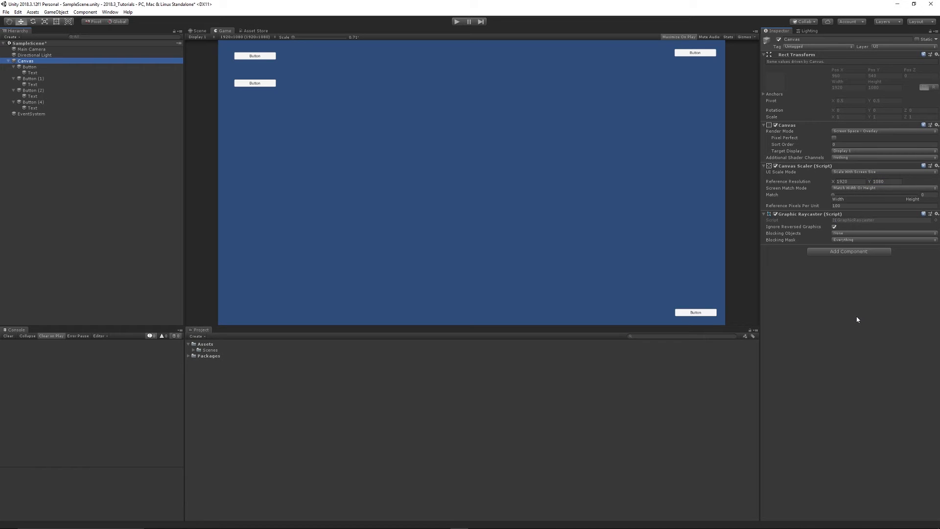
pyautogui.moveTo(263, 125)
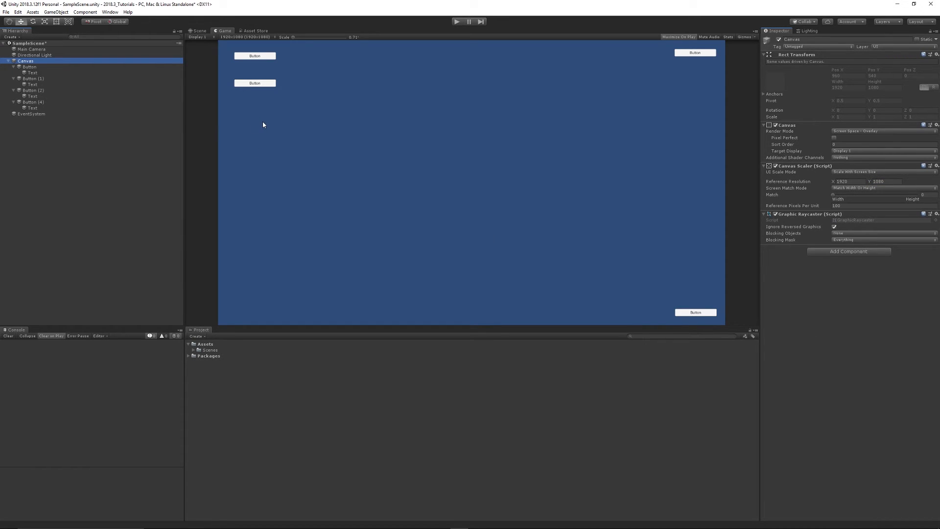
pyautogui.click(242, 36)
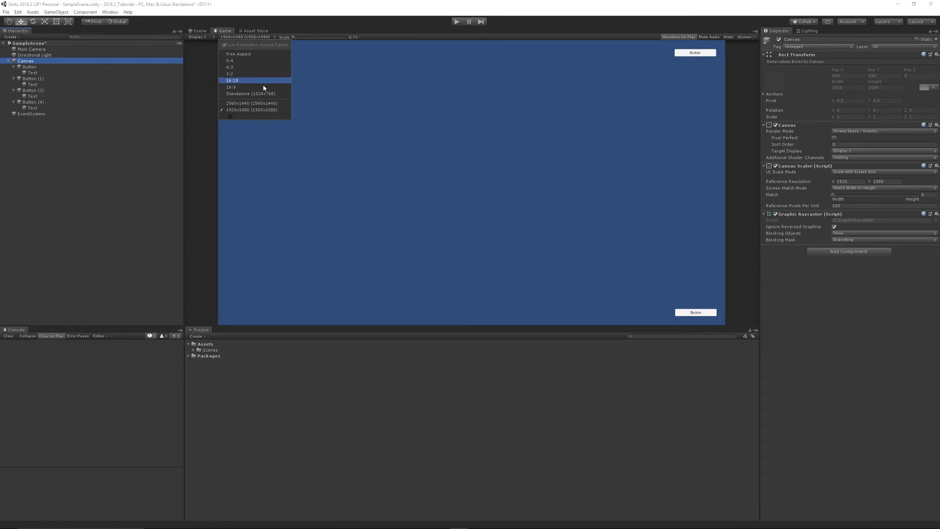
pyautogui.moveTo(252, 103)
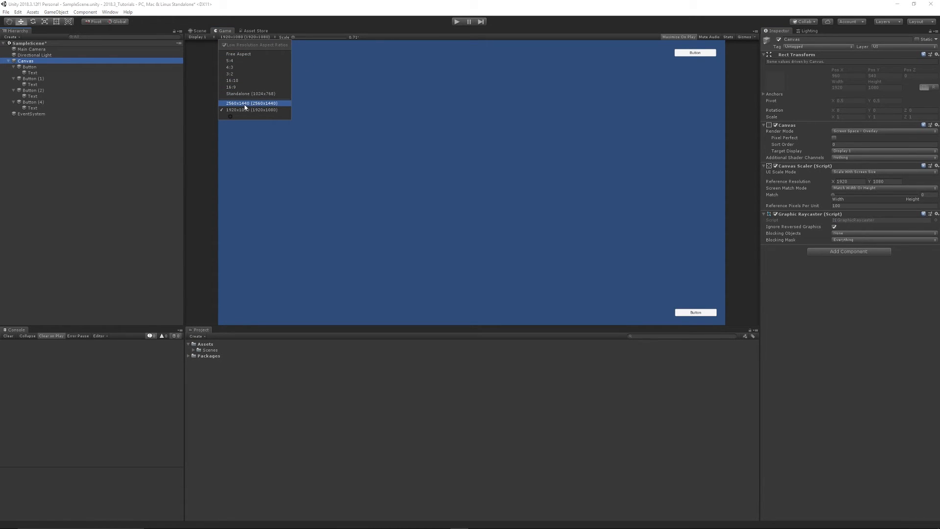
pyautogui.moveTo(254, 104)
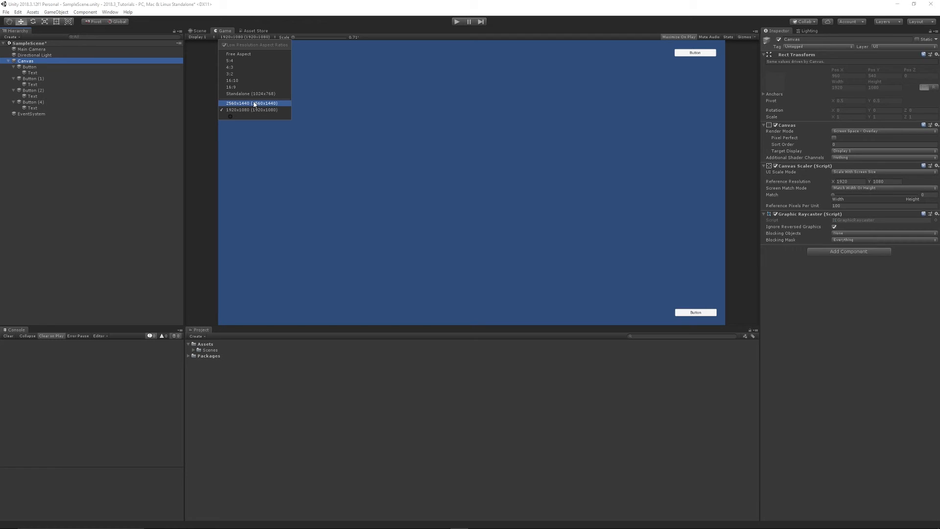
pyautogui.click(252, 103)
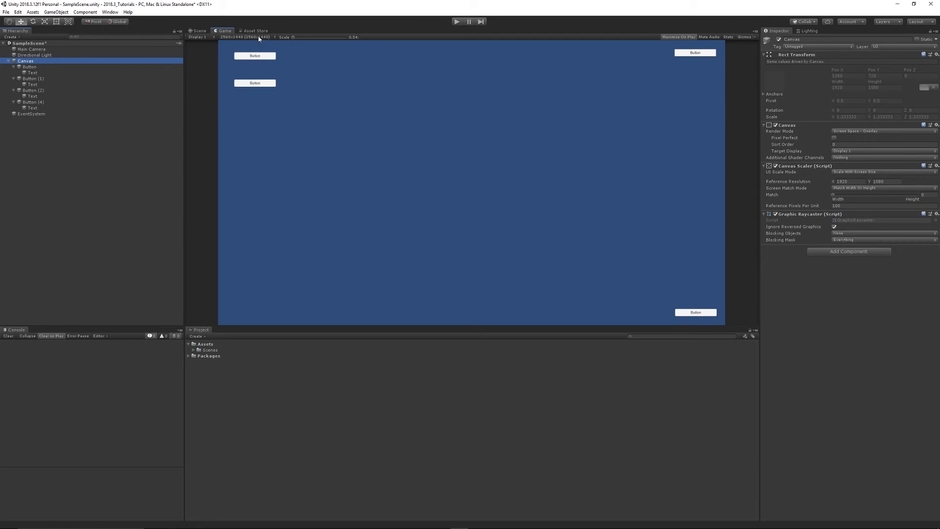
pyautogui.click(245, 37)
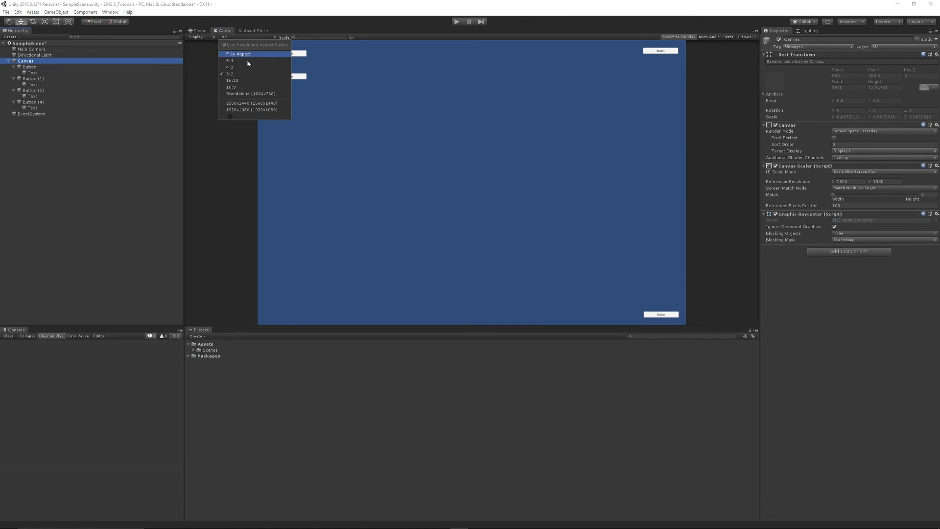
pyautogui.click(252, 103)
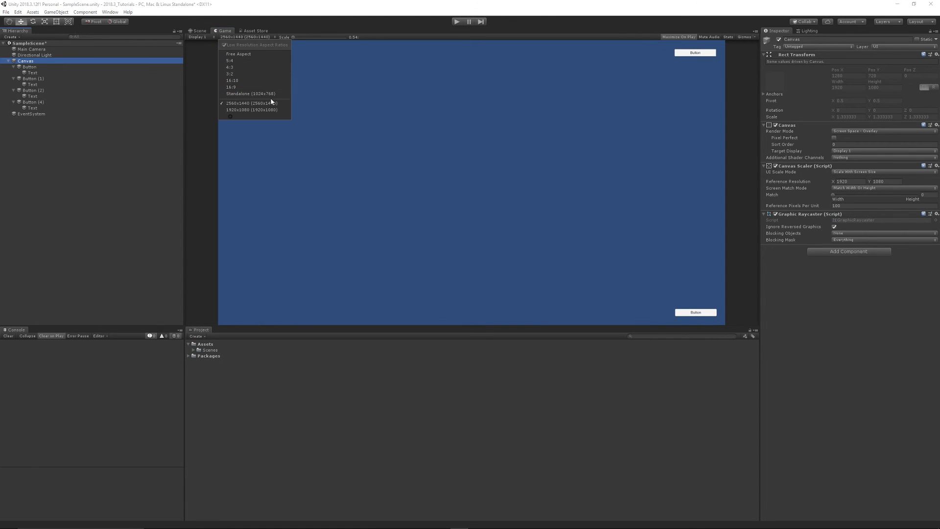
pyautogui.click(238, 110)
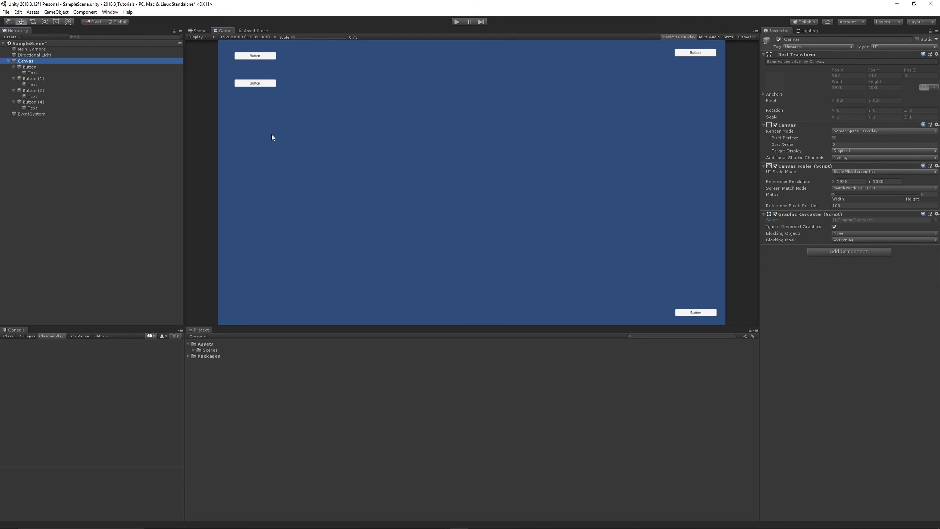
pyautogui.moveTo(399, 143)
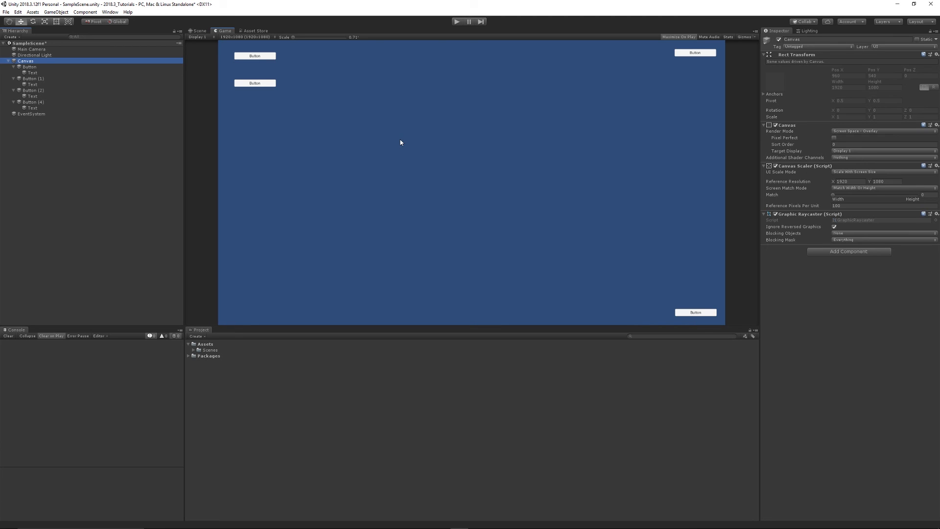
pyautogui.moveTo(344, 144)
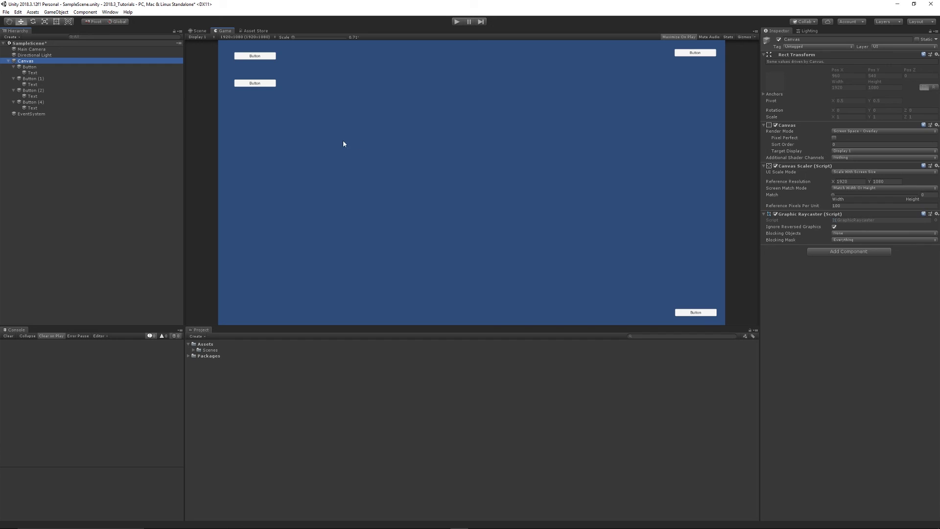
pyautogui.moveTo(342, 146)
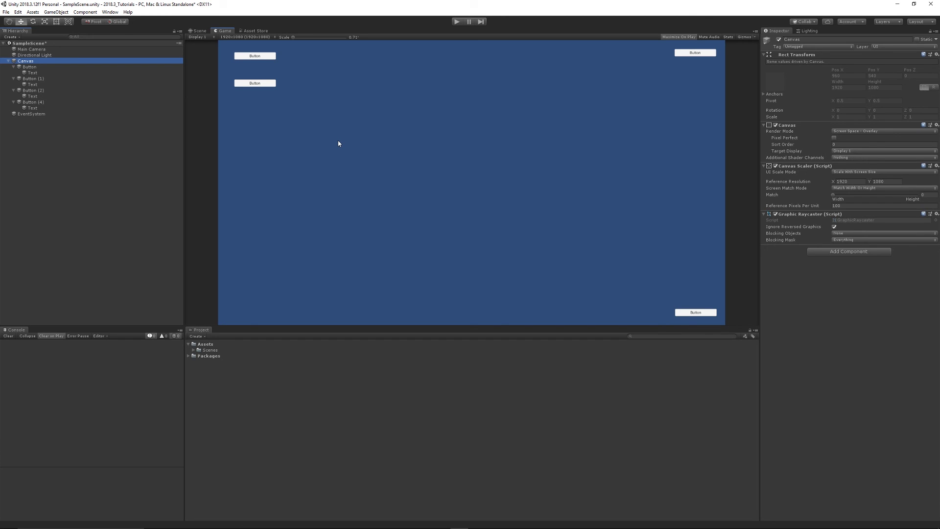